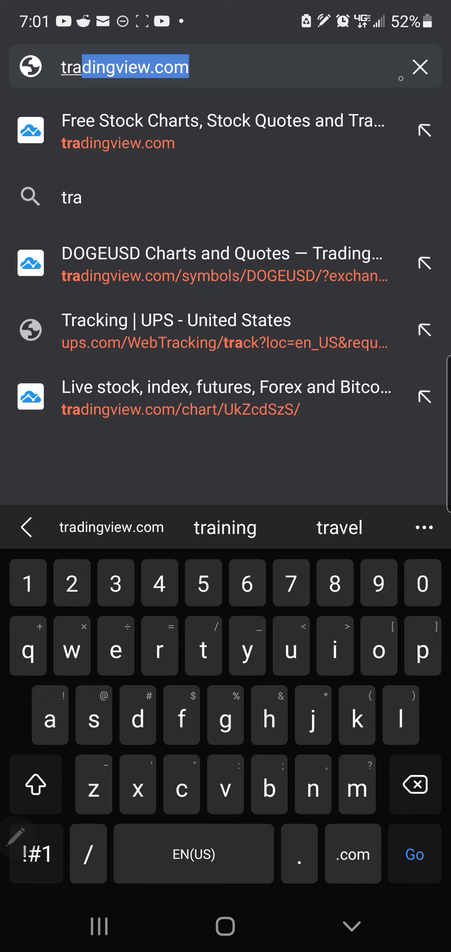
Step: Go to tradingview.com from the address bar suggestions in Brave
left_click(415, 854)
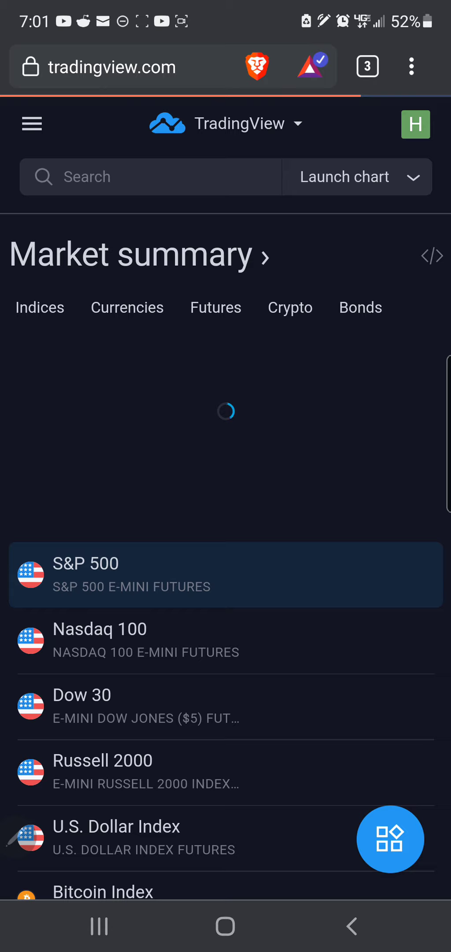
Step: Search for DOGEUSD and choose the Gemini Dogecoin/USD pair
left_click(40, 308)
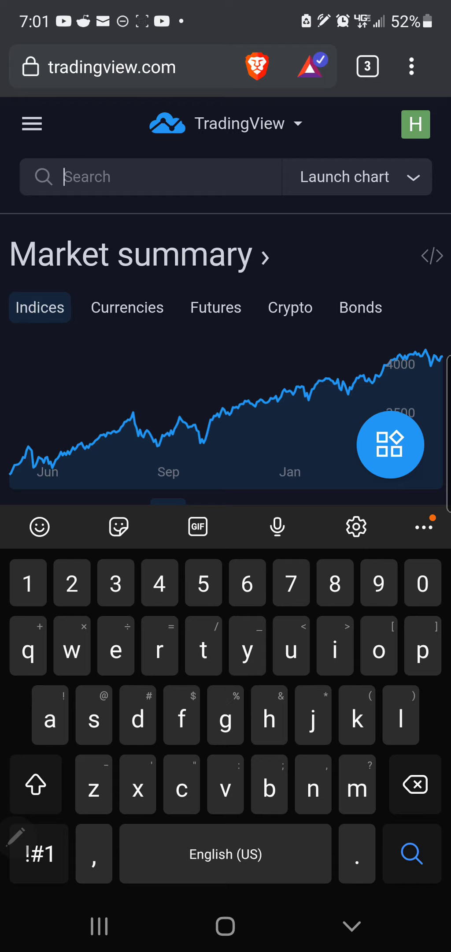
type("DO")
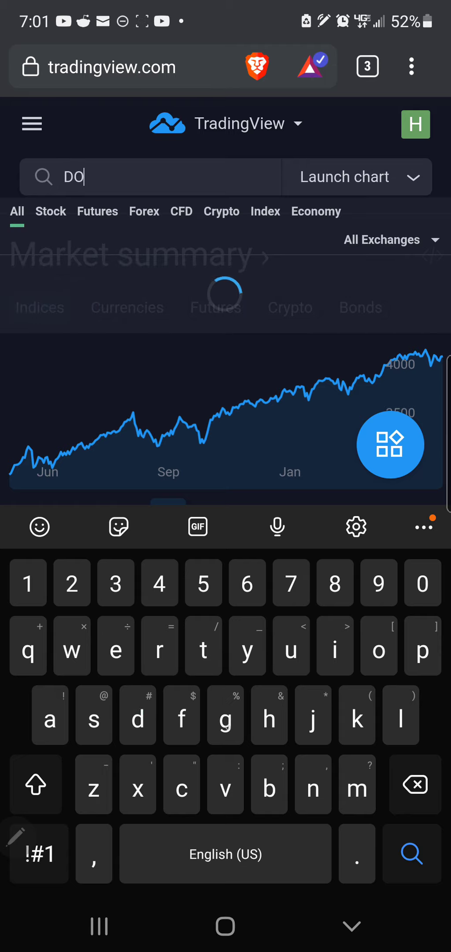
type("GE")
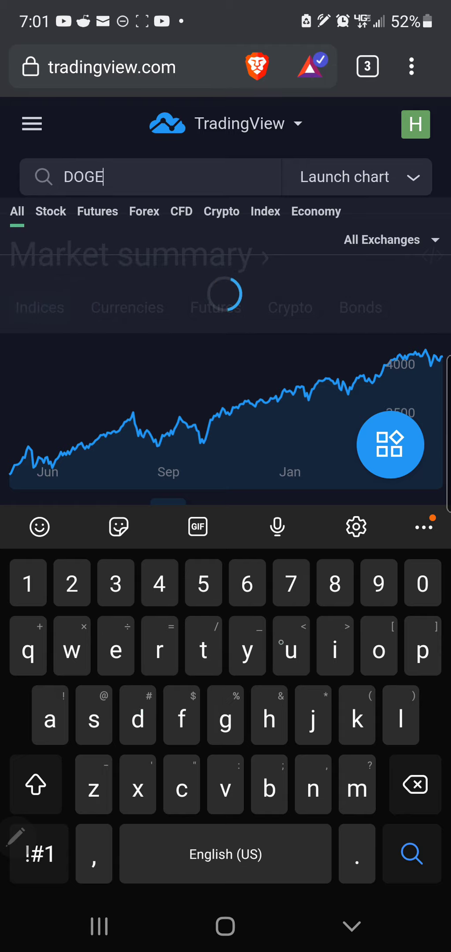
type("U")
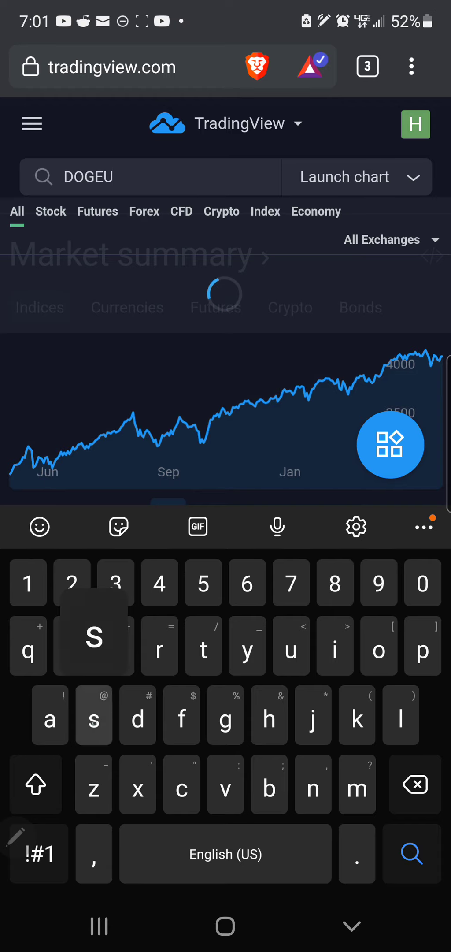
type("SD")
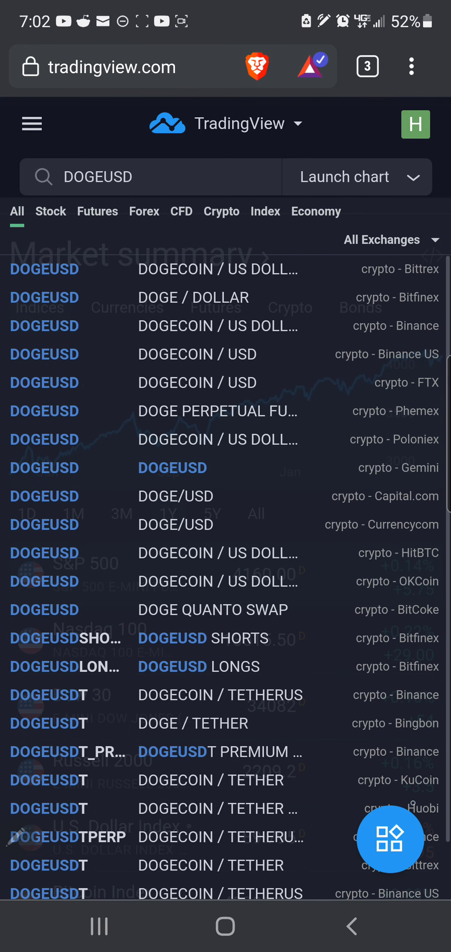
mouse_move(373, 406)
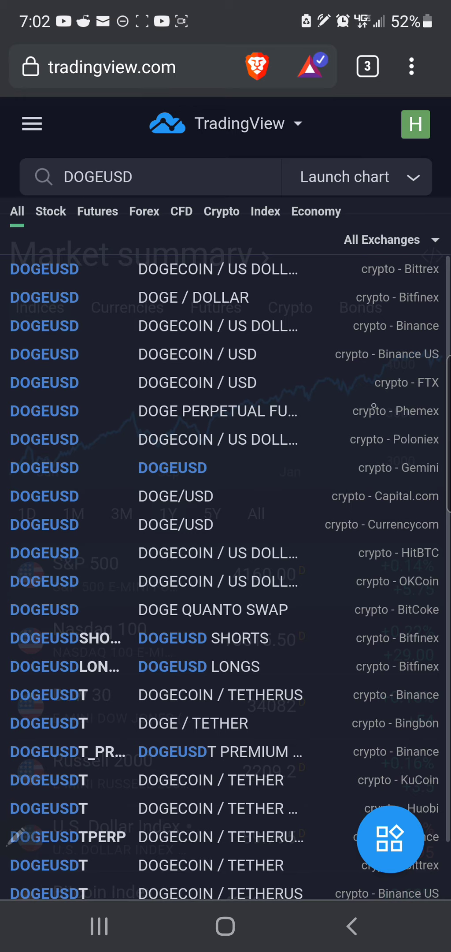
left_click(132, 176)
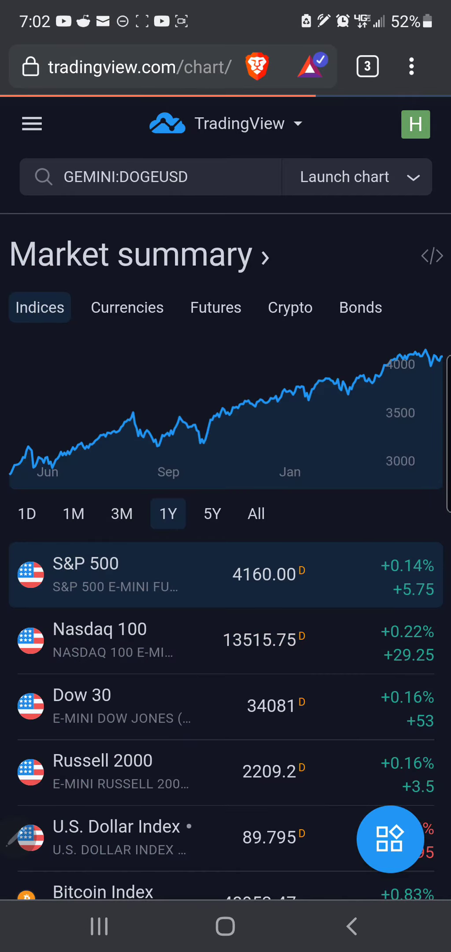
Step: View the full DOGEUSD chart and hide its overlaid indicators with the visibility tool
left_click(345, 177)
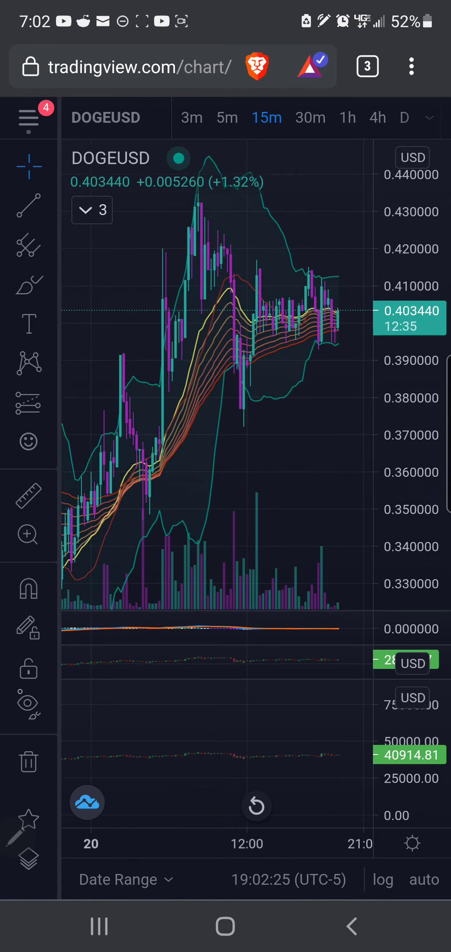
left_click(28, 707)
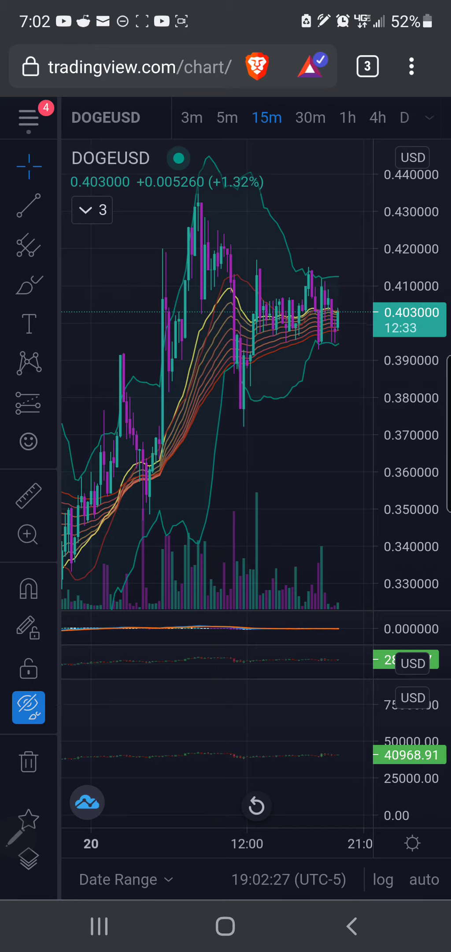
left_click(92, 210)
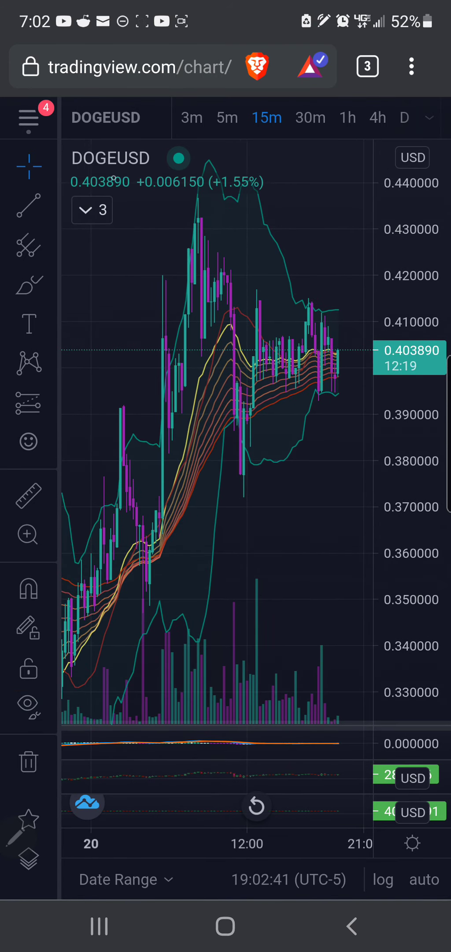
left_click(91, 210)
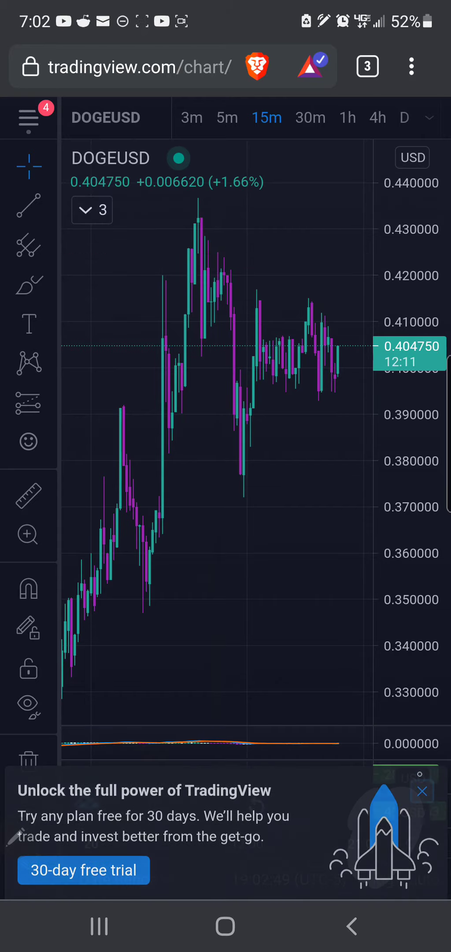
Step: Start a new symbol search from the chart's symbol name
left_click(423, 791)
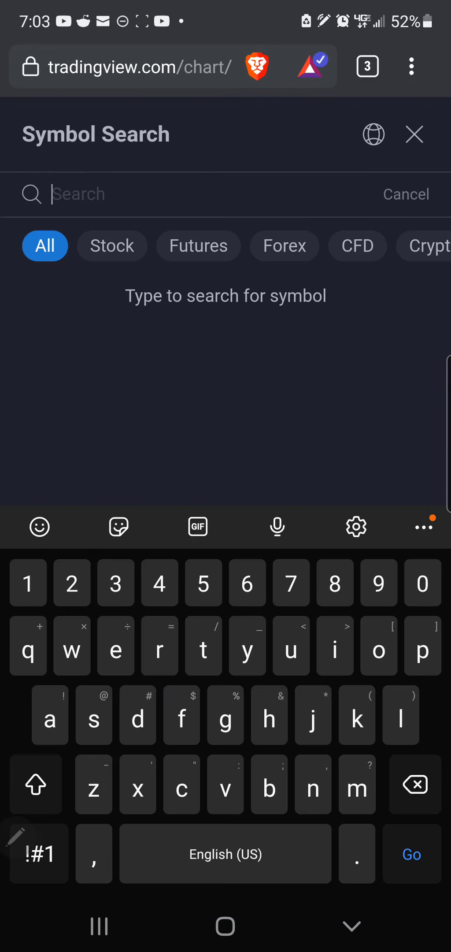
Step: Switch the chart to Bitcoin / U.S. Dollar by entering BTCUSD
type("BT")
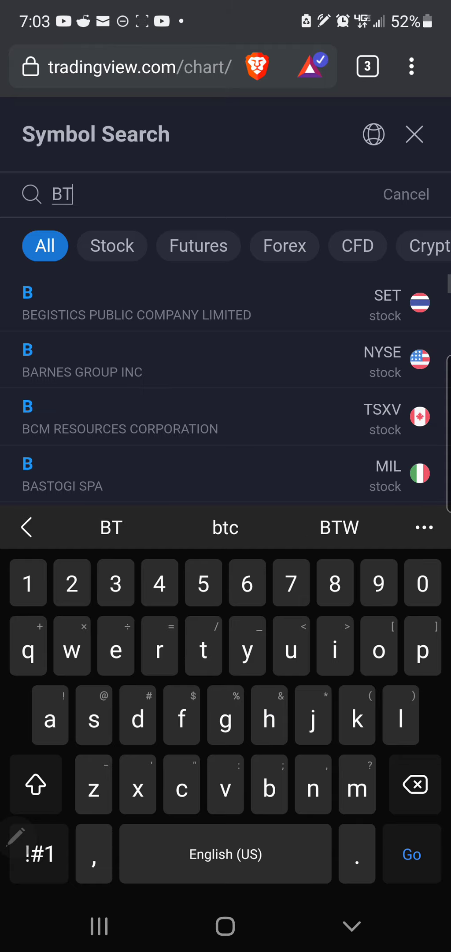
type("CUS")
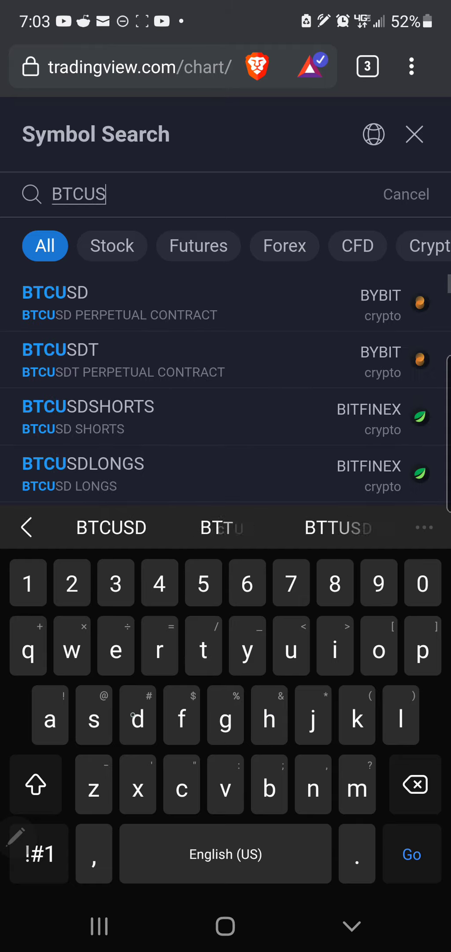
type("D")
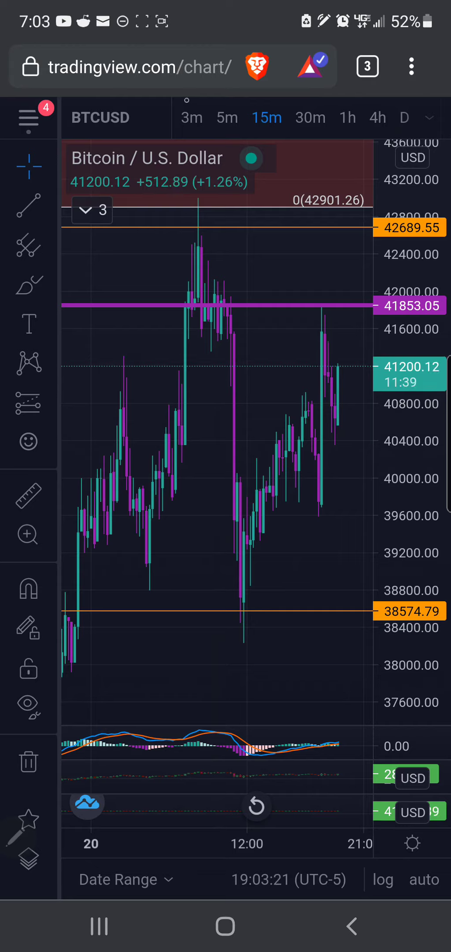
Step: Change the BTCUSD chart timeframe to 3-minute candles
left_click(345, 117)
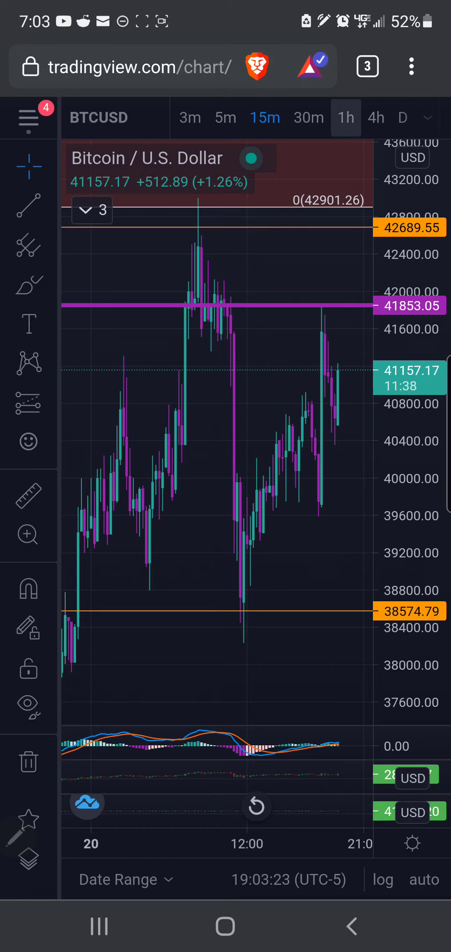
left_click(190, 117)
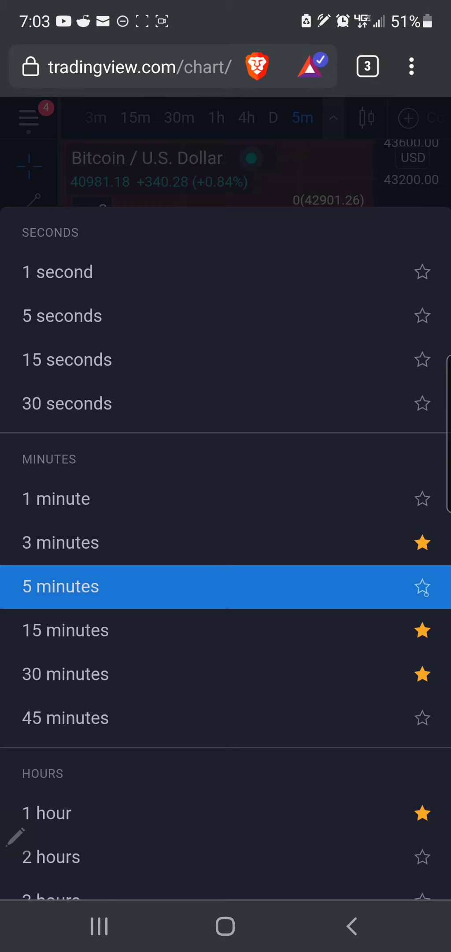
left_click(422, 586)
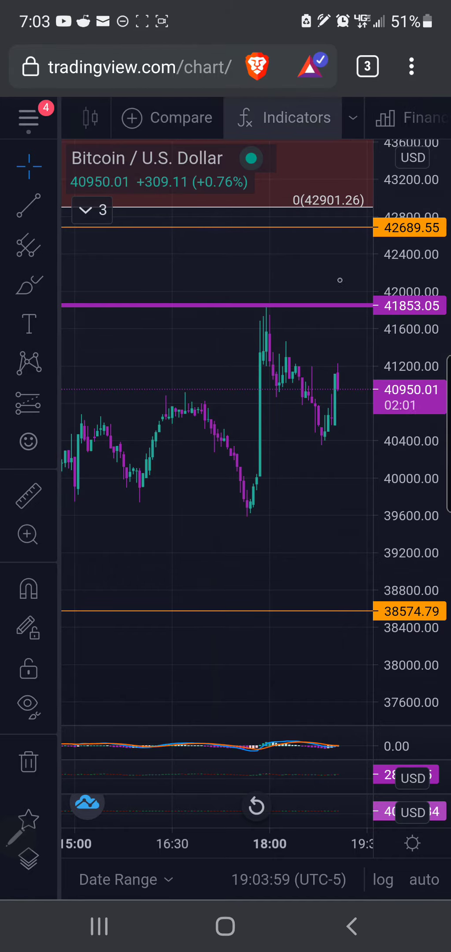
Step: Star Relative Strength Index as a favourite in the built-in indicators, then close the browser
left_click(297, 117)
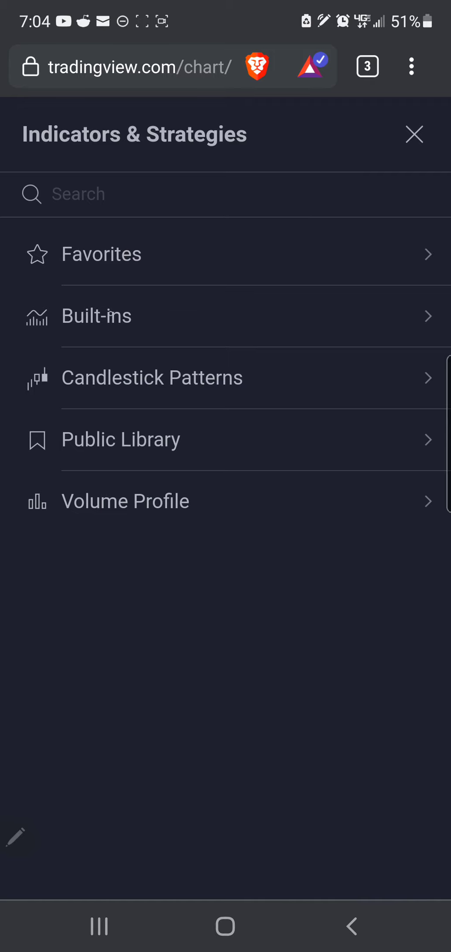
left_click(96, 315)
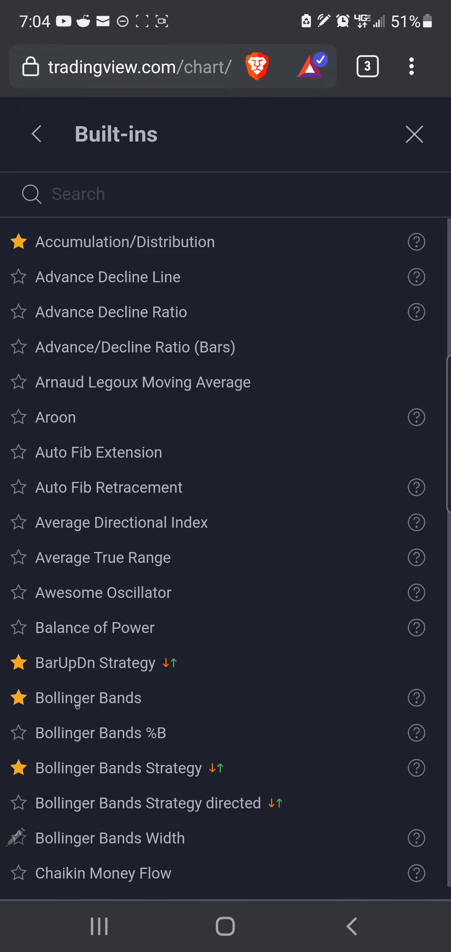
scroll("down", 3)
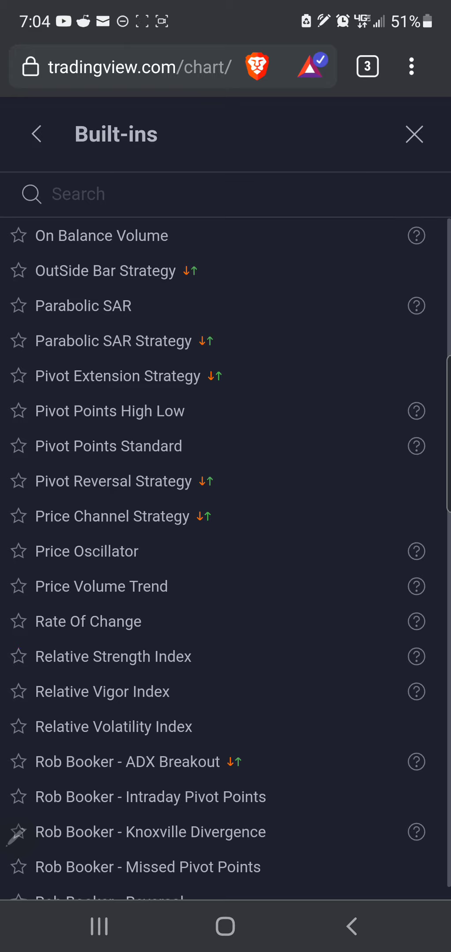
left_click(18, 656)
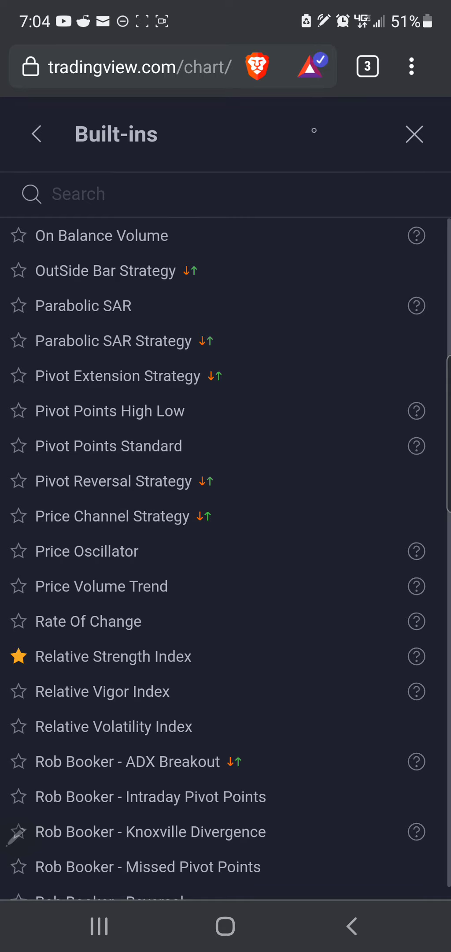
left_click(35, 134)
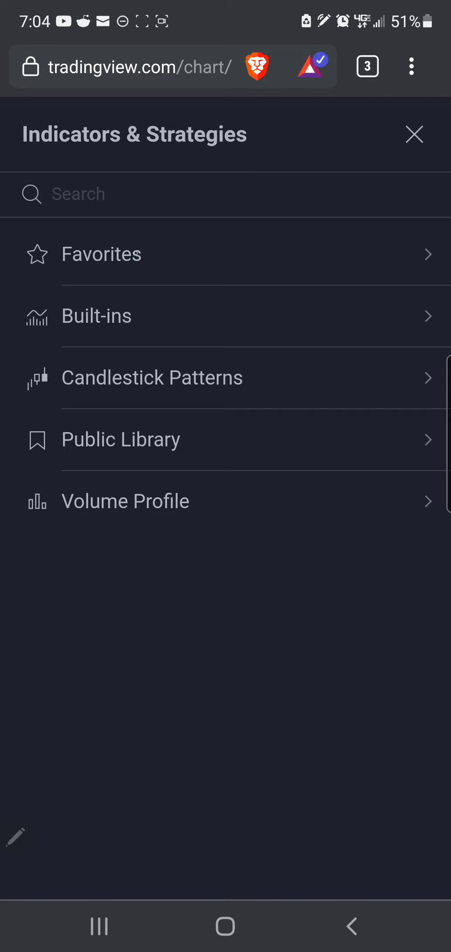
left_click(101, 254)
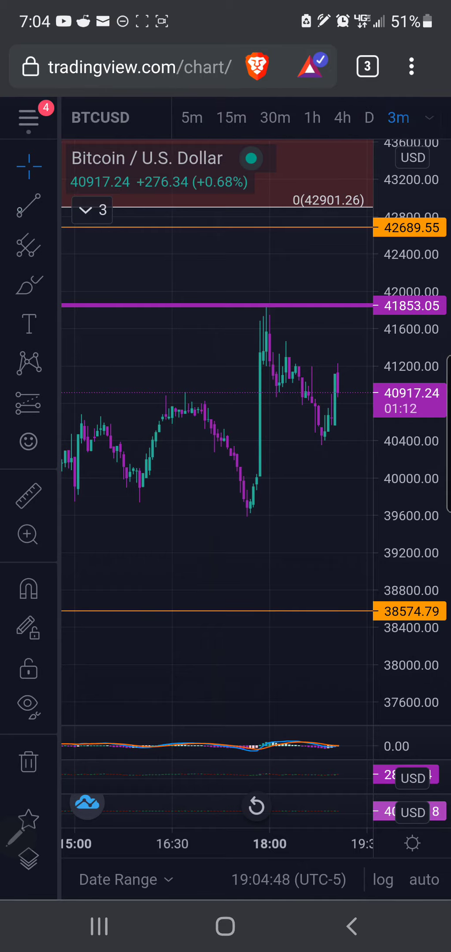
Step: Place a text annotation on the chart below the 17:21 dip using the Text tool
left_click(28, 206)
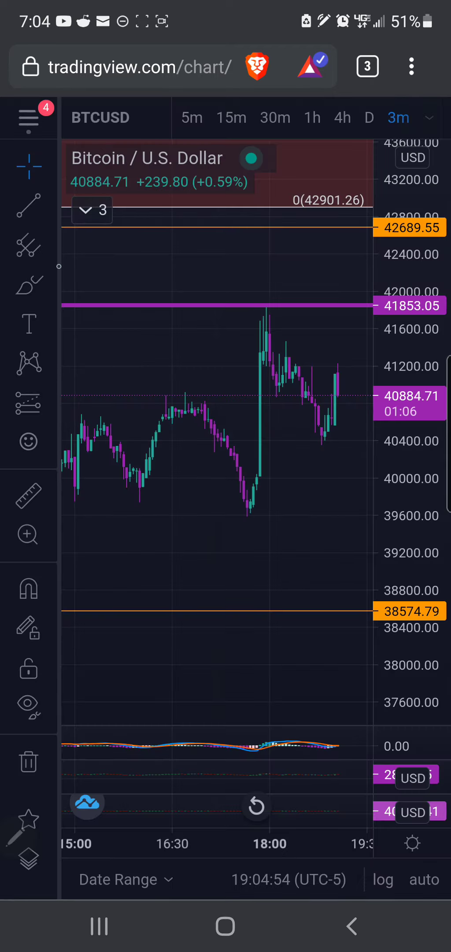
left_click(27, 246)
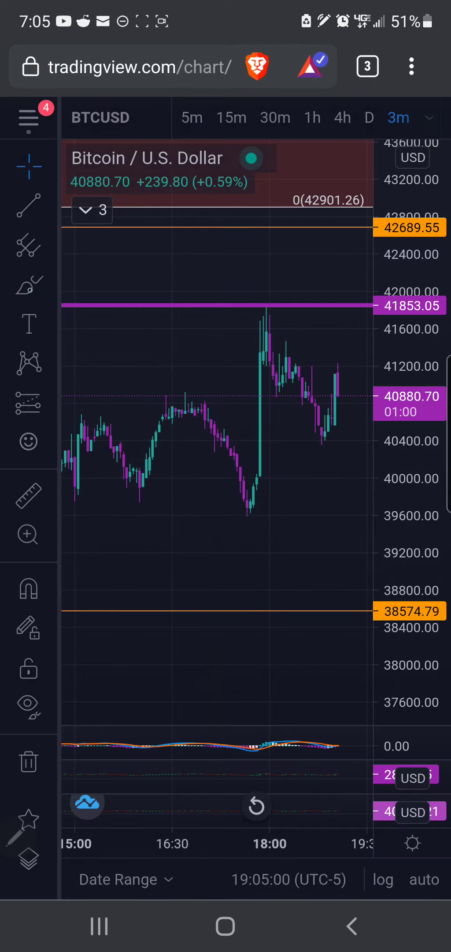
left_click_drag(149, 341, 206, 282)
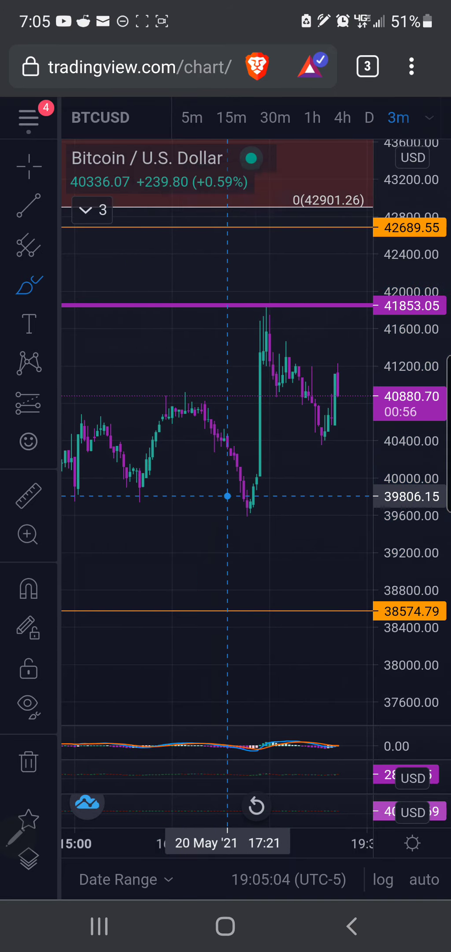
left_click(28, 324)
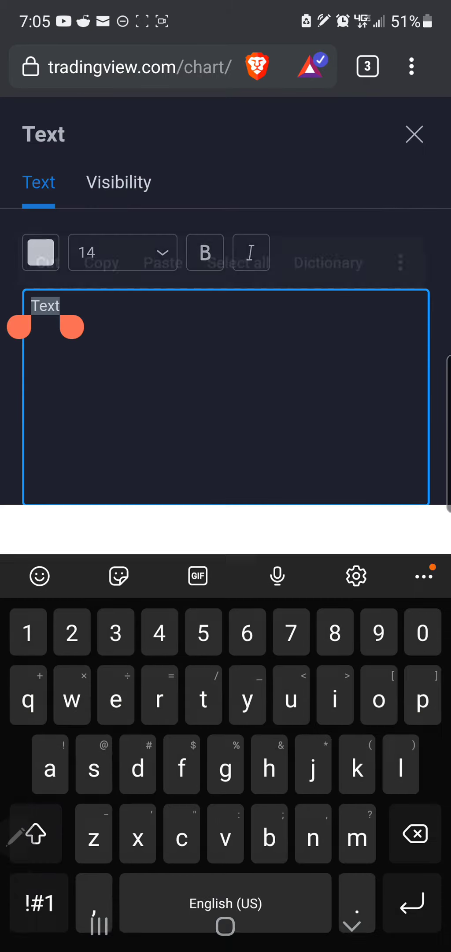
Step: Label the dip 'bullish trend' and draw a rising white trendline from its low to the latest candles
type("bukl")
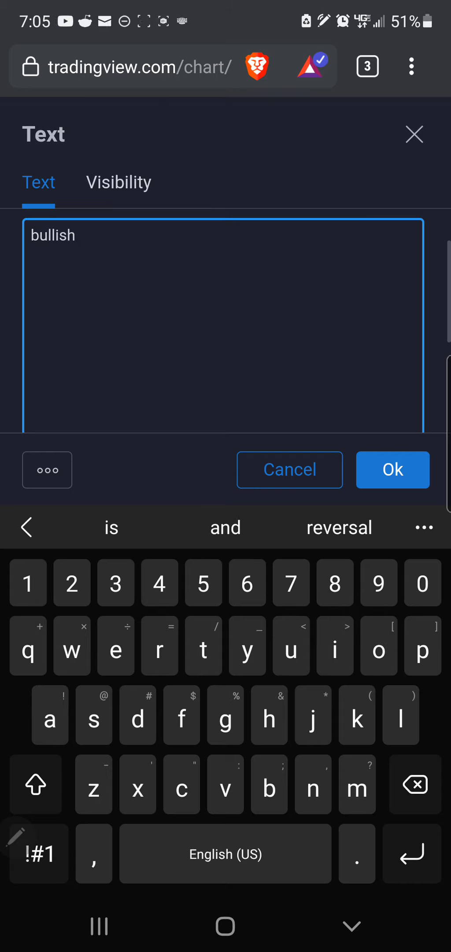
type("treb")
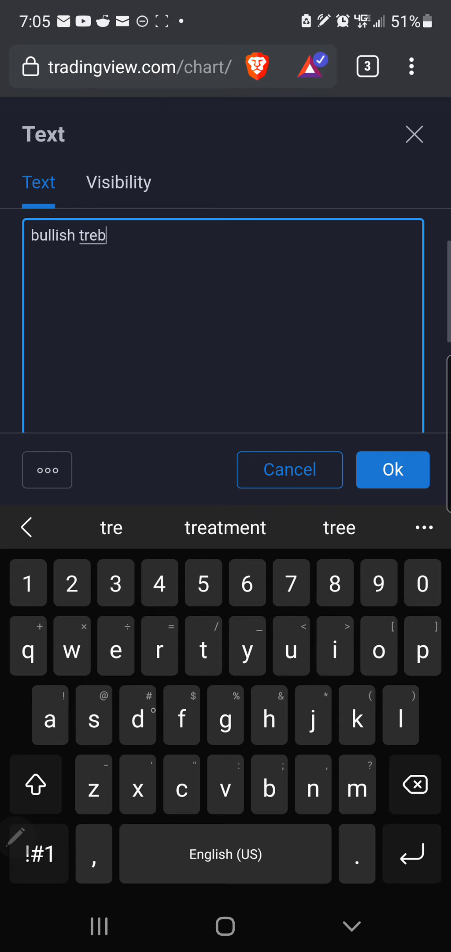
left_click(392, 470)
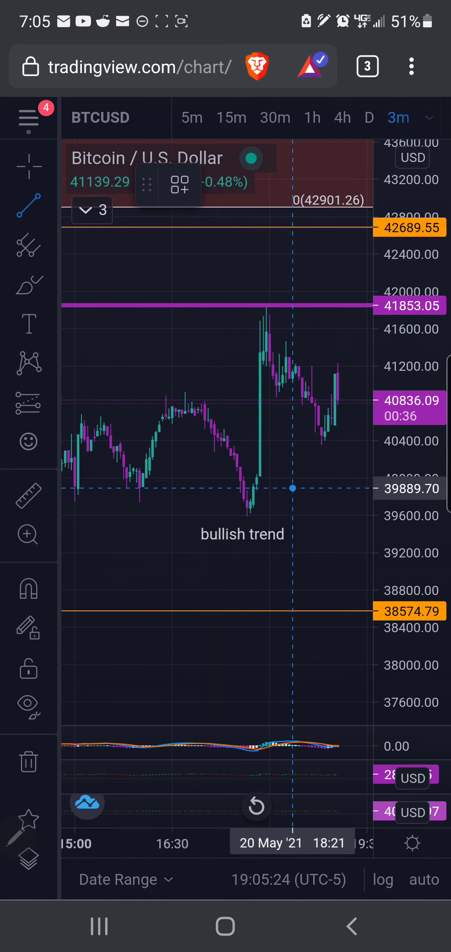
left_click_drag(247, 520, 373, 390)
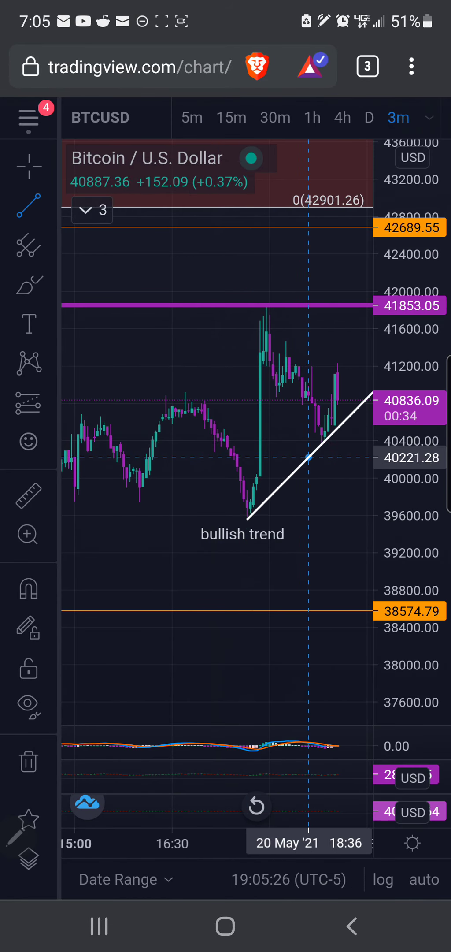